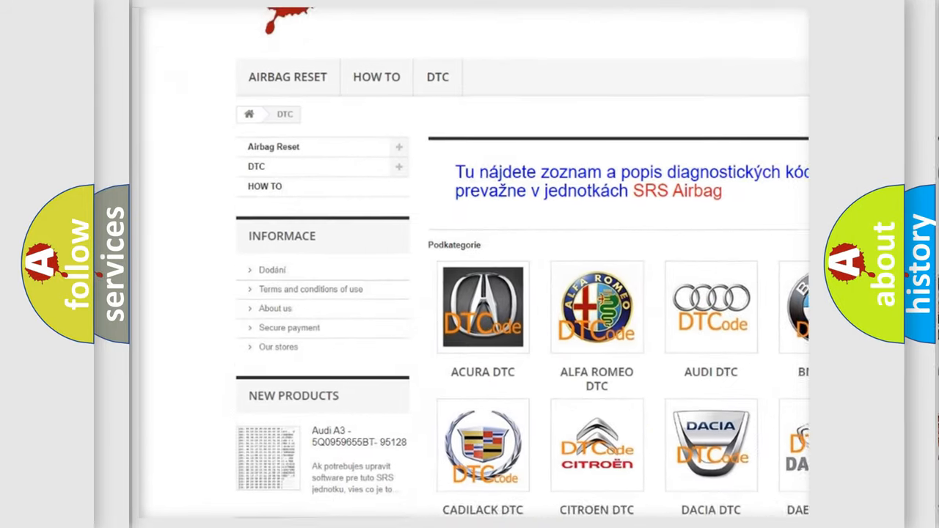
pyautogui.scroll(-3)
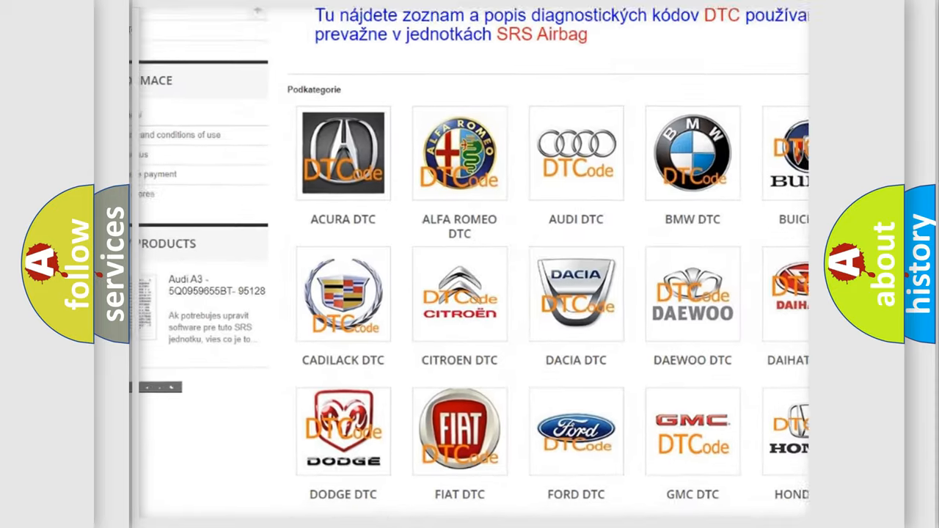
pyautogui.scroll(-3)
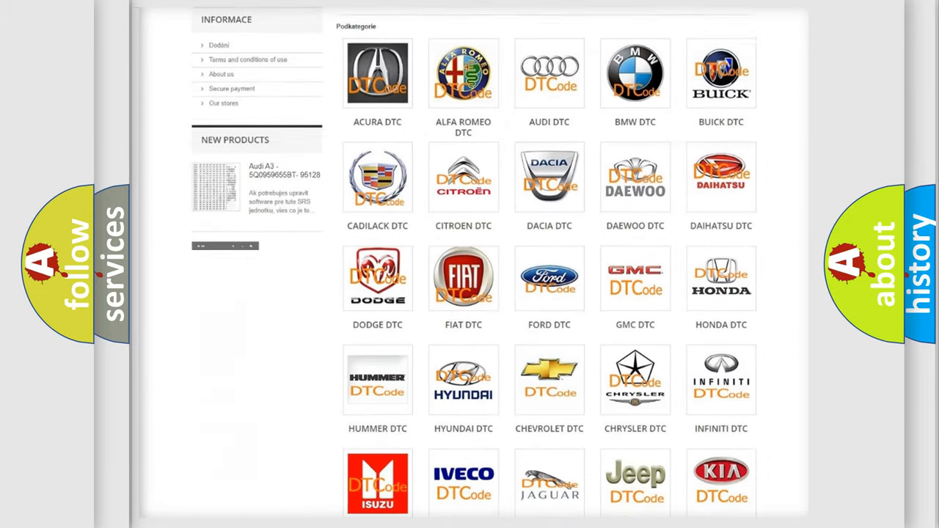
pyautogui.scroll(-3)
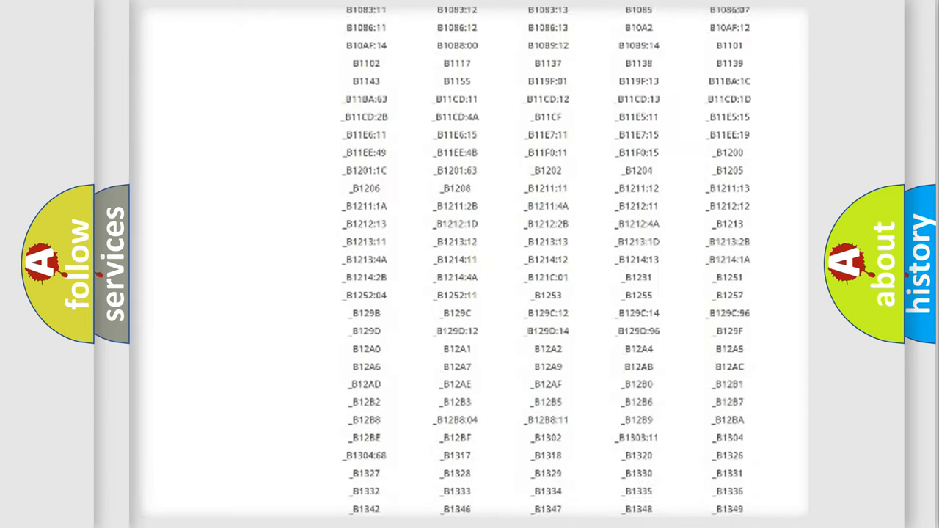
pyautogui.scroll(-3)
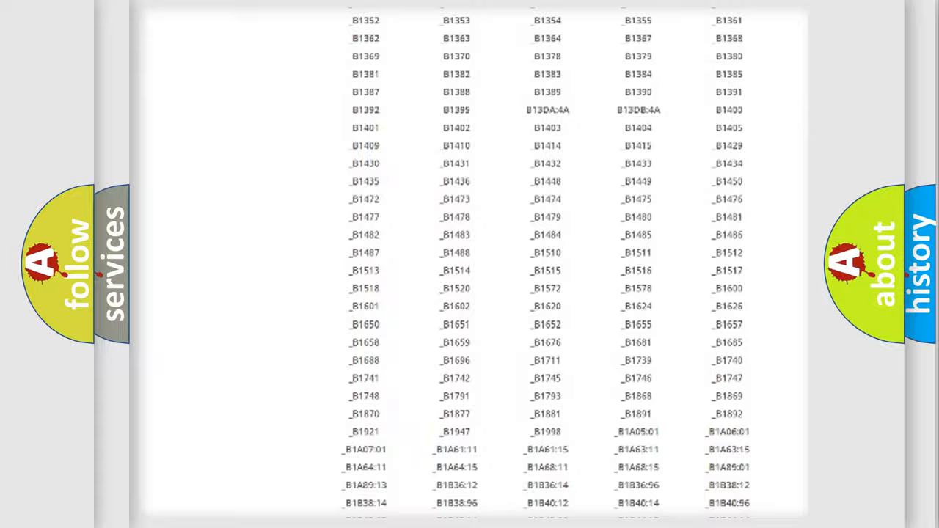